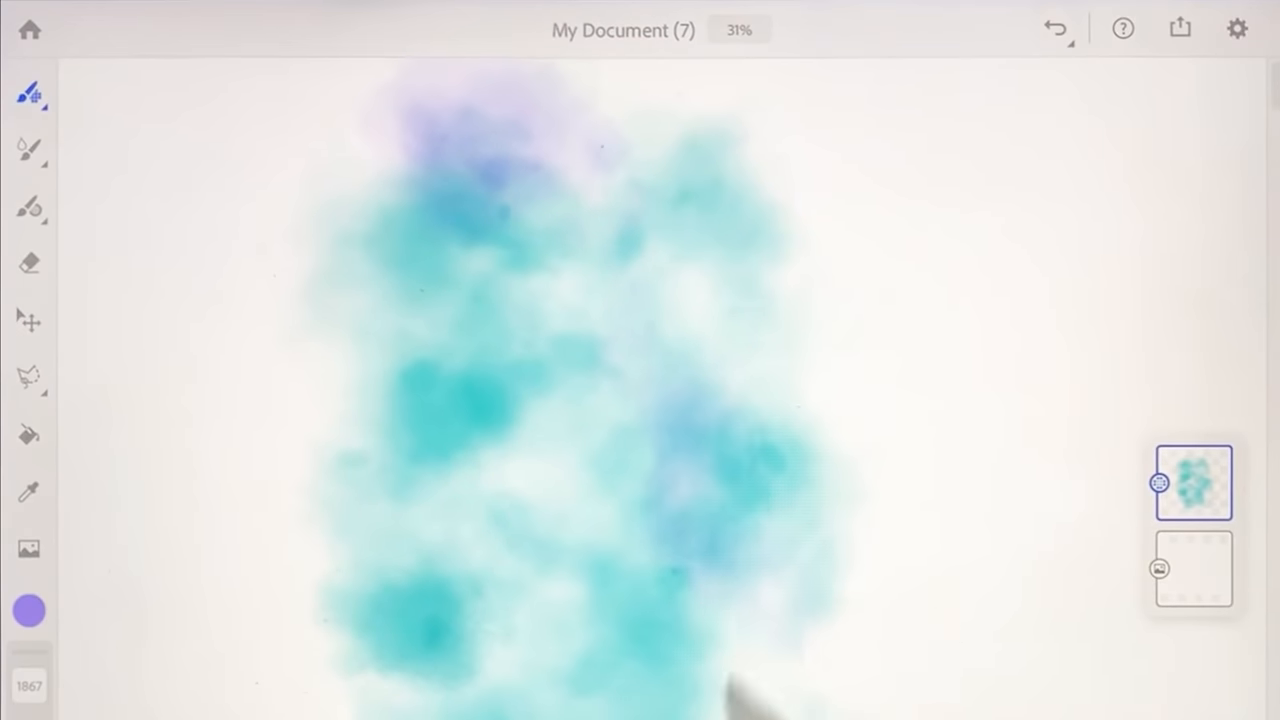
- Paint overlapping teal and purple watercolor strokes on the Fresco canvas
click(29, 603)
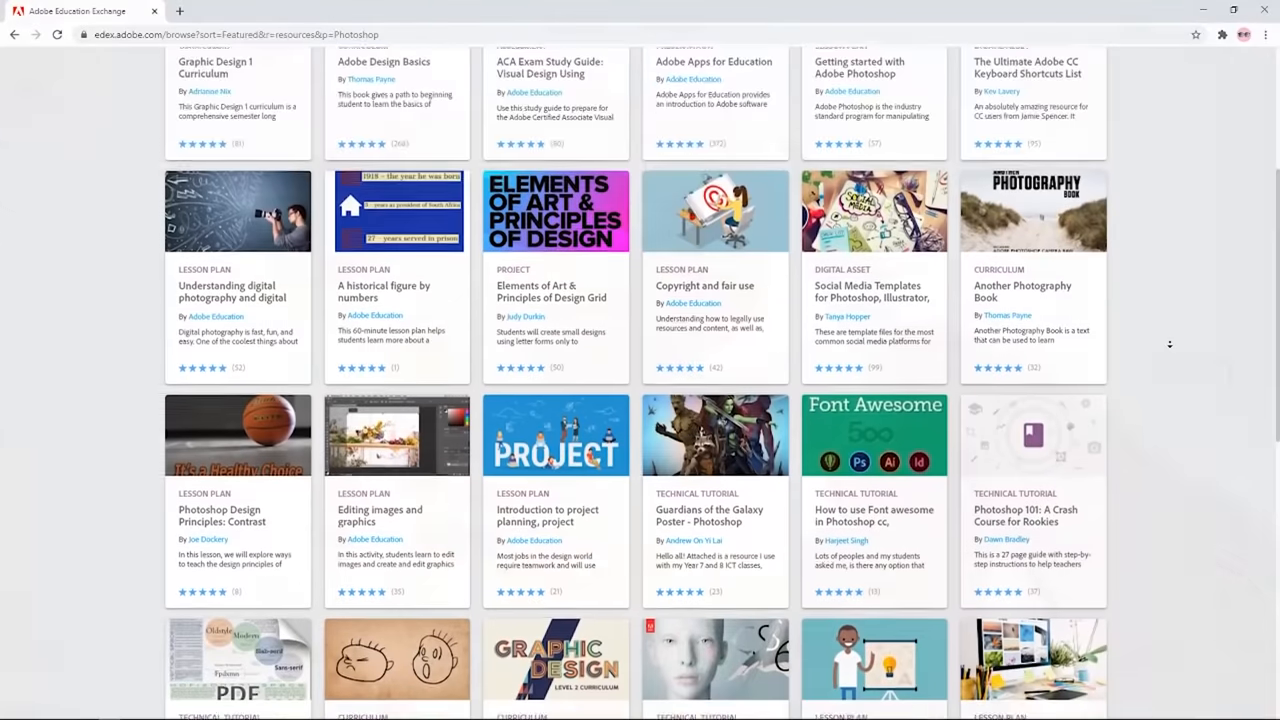
- Scroll the Photoshop resource results to reveal CS6 tutorials, a portfolio lesson and typography course
scroll(down, 3)
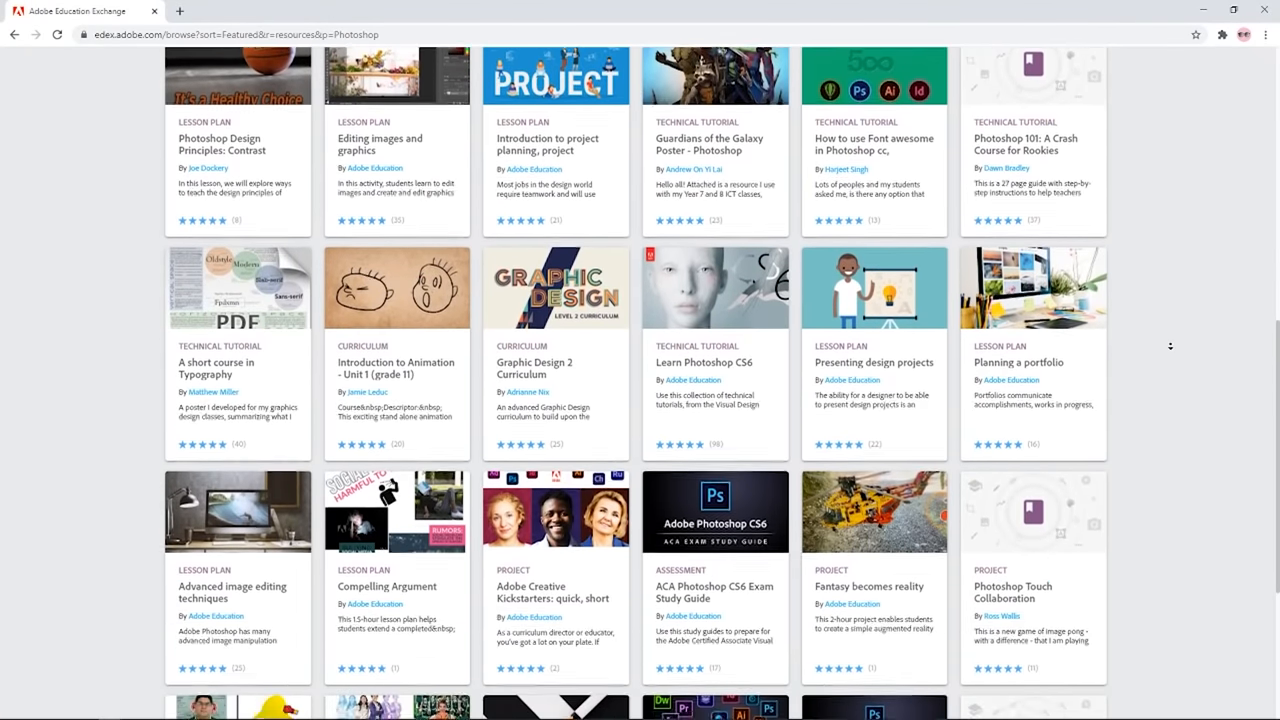